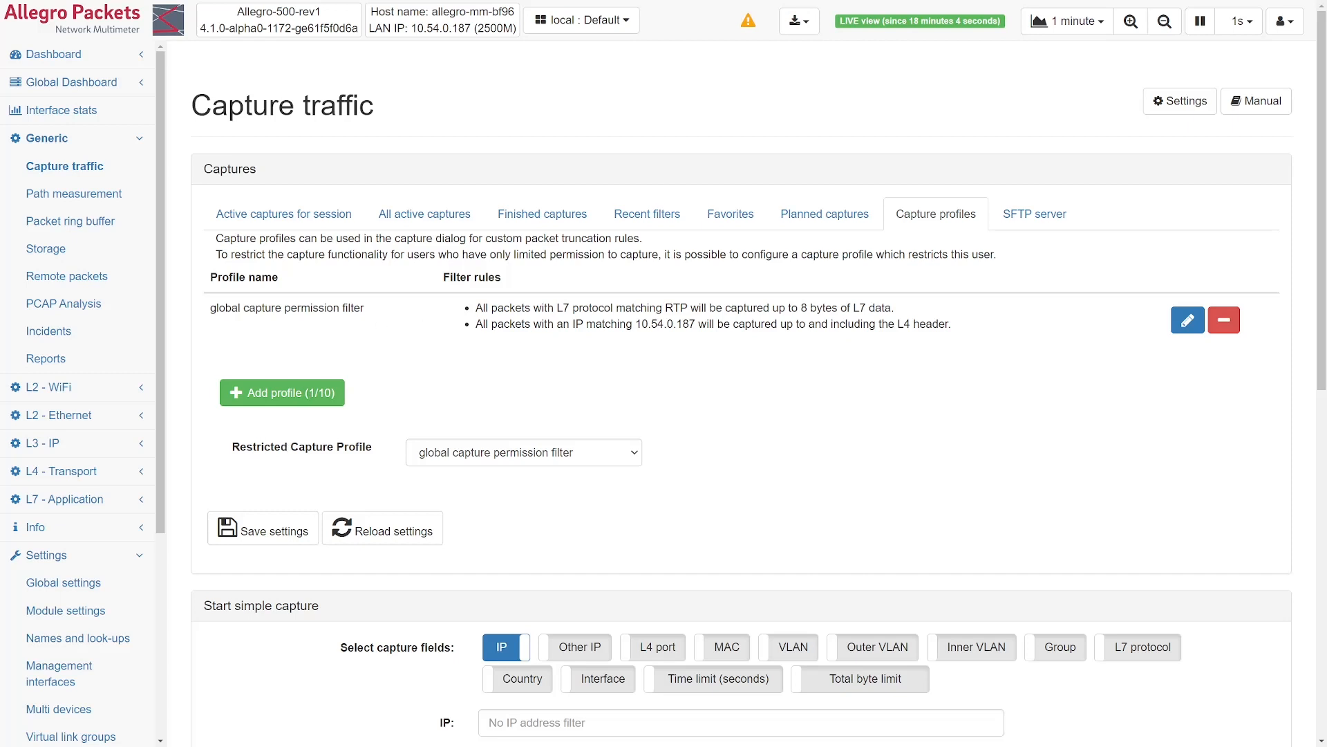
{"action": "mouse_move", "coordinate": [1187, 320]}
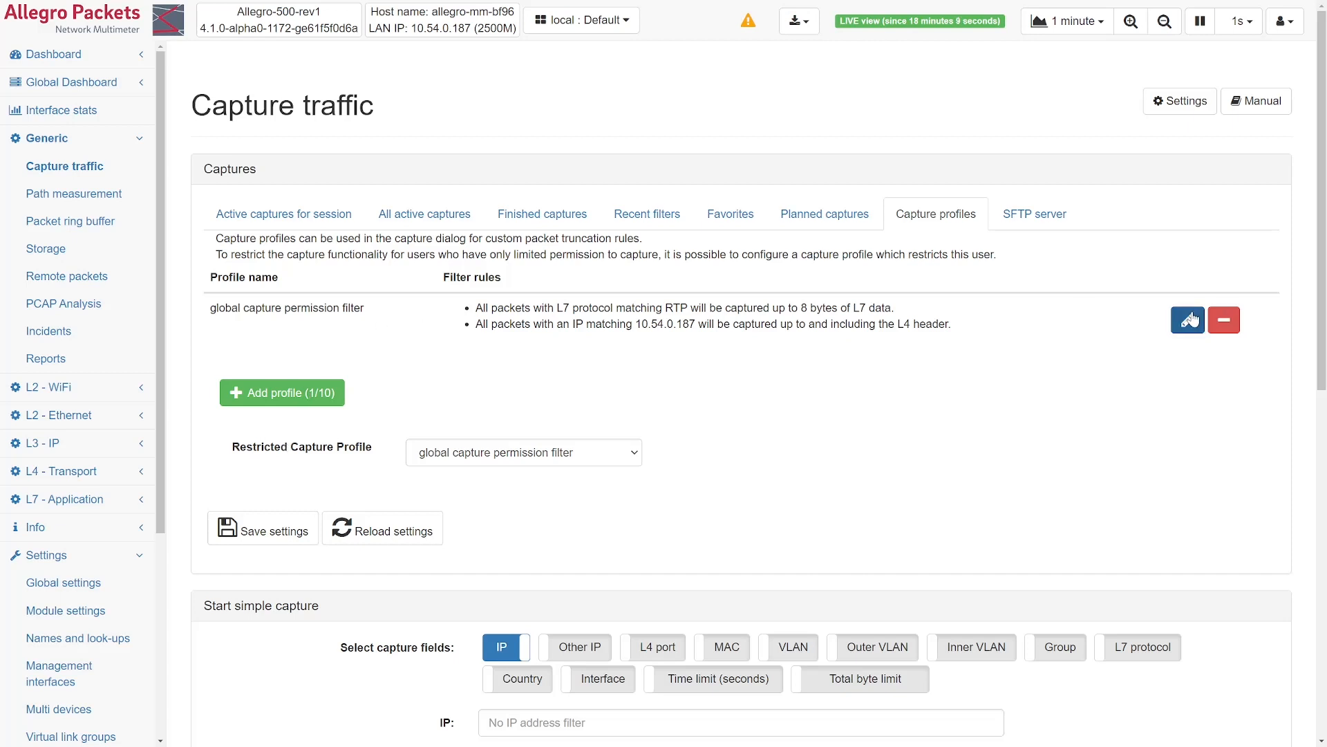
{"action": "mouse_move", "coordinate": [1206, 322]}
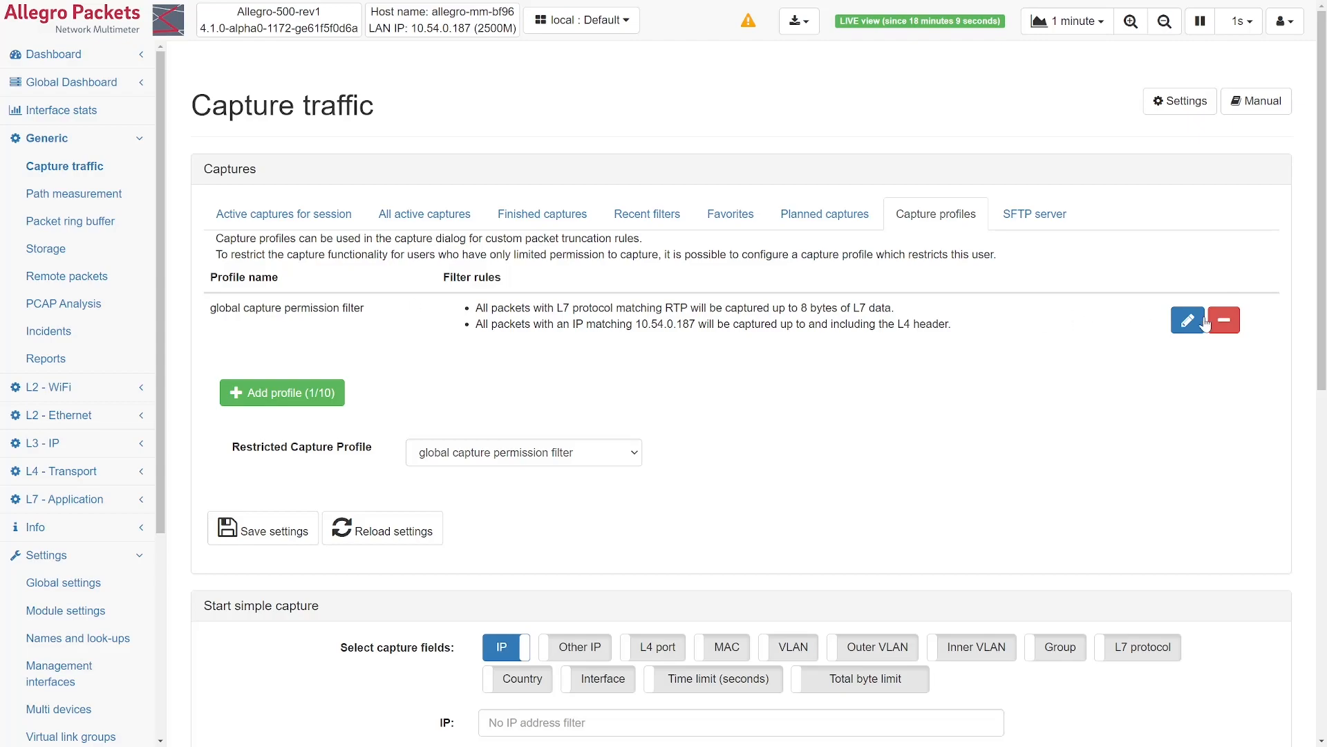
View the global capture permission profile and leave its editor without changes.
{"action": "left_click", "coordinate": [1187, 320]}
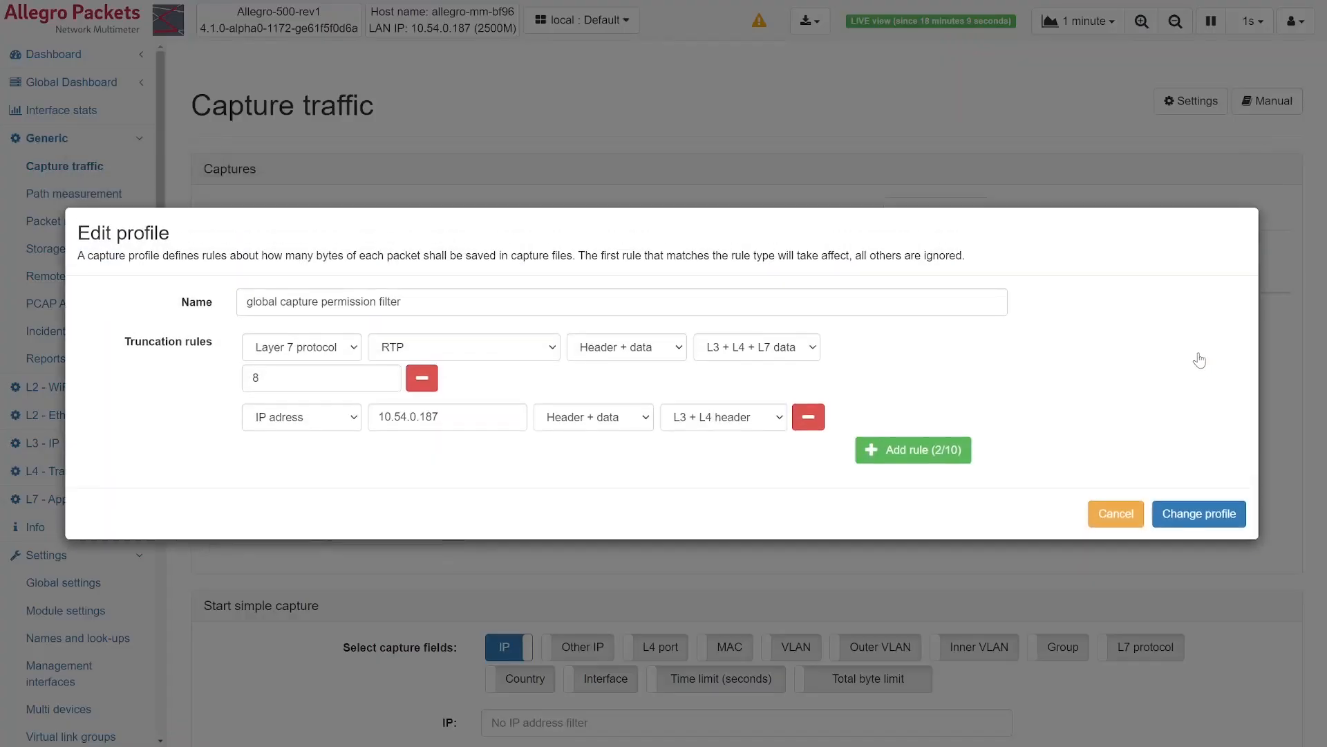
{"action": "mouse_move", "coordinate": [395, 349]}
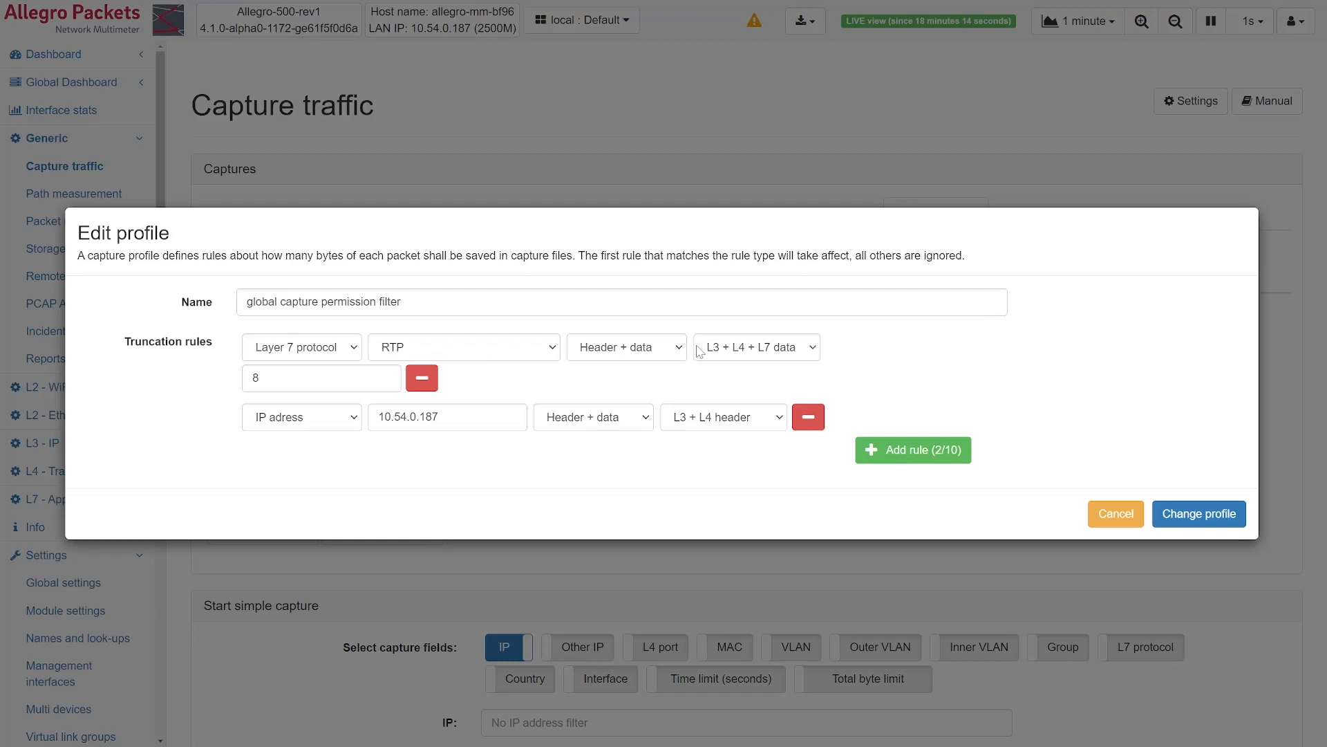
{"action": "mouse_move", "coordinate": [559, 362]}
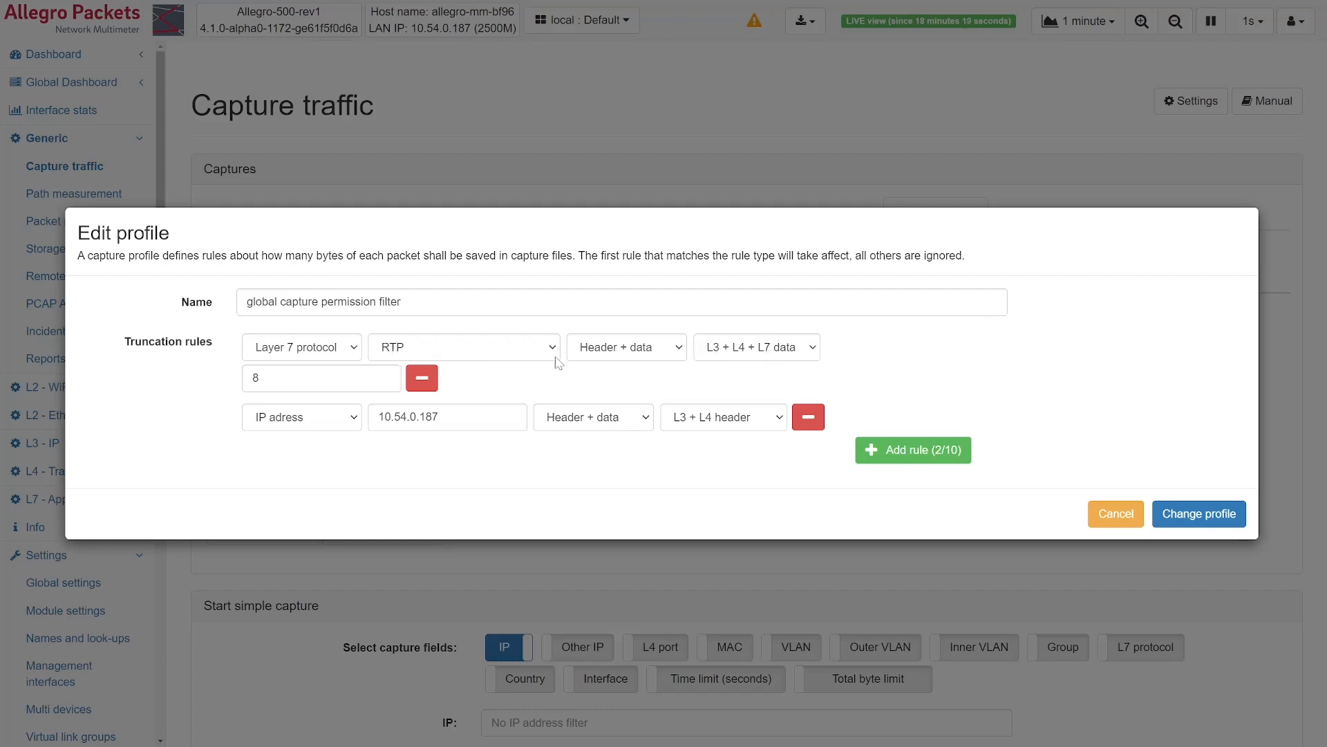
{"action": "mouse_move", "coordinate": [320, 378]}
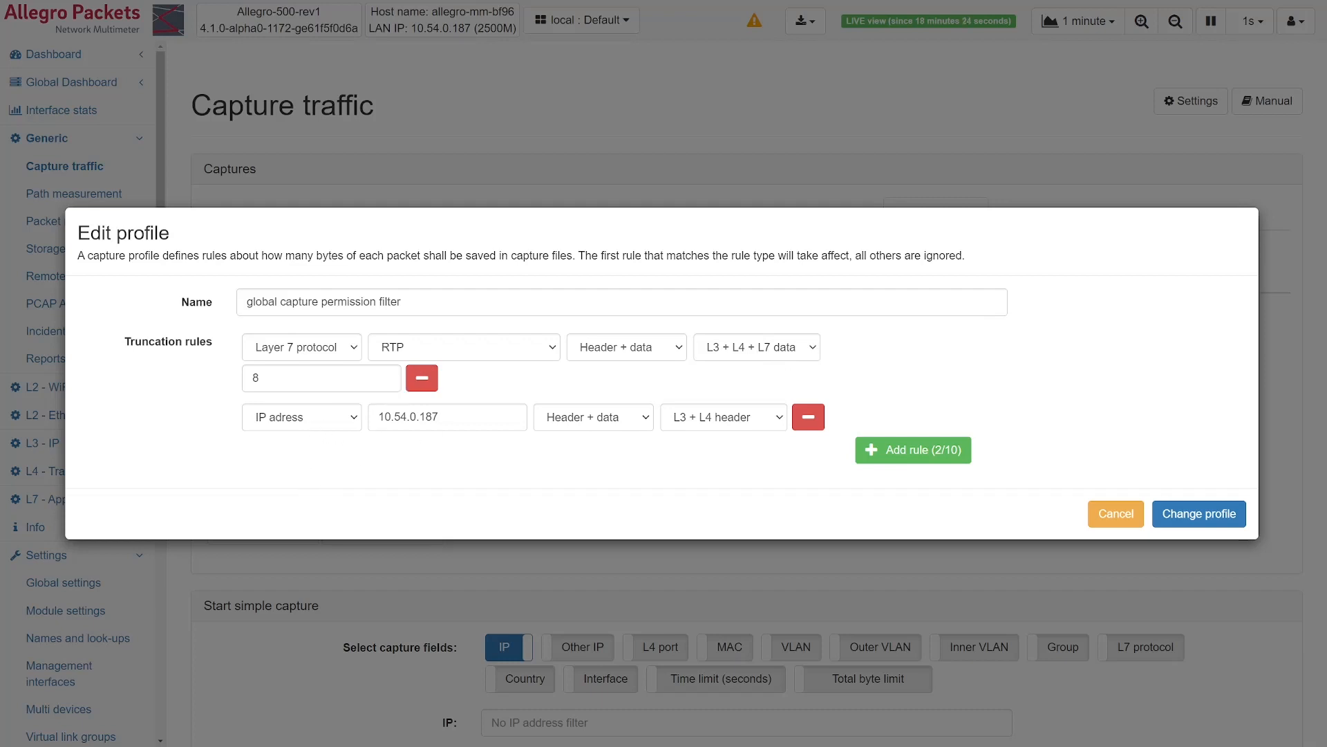
{"action": "mouse_move", "coordinate": [752, 424]}
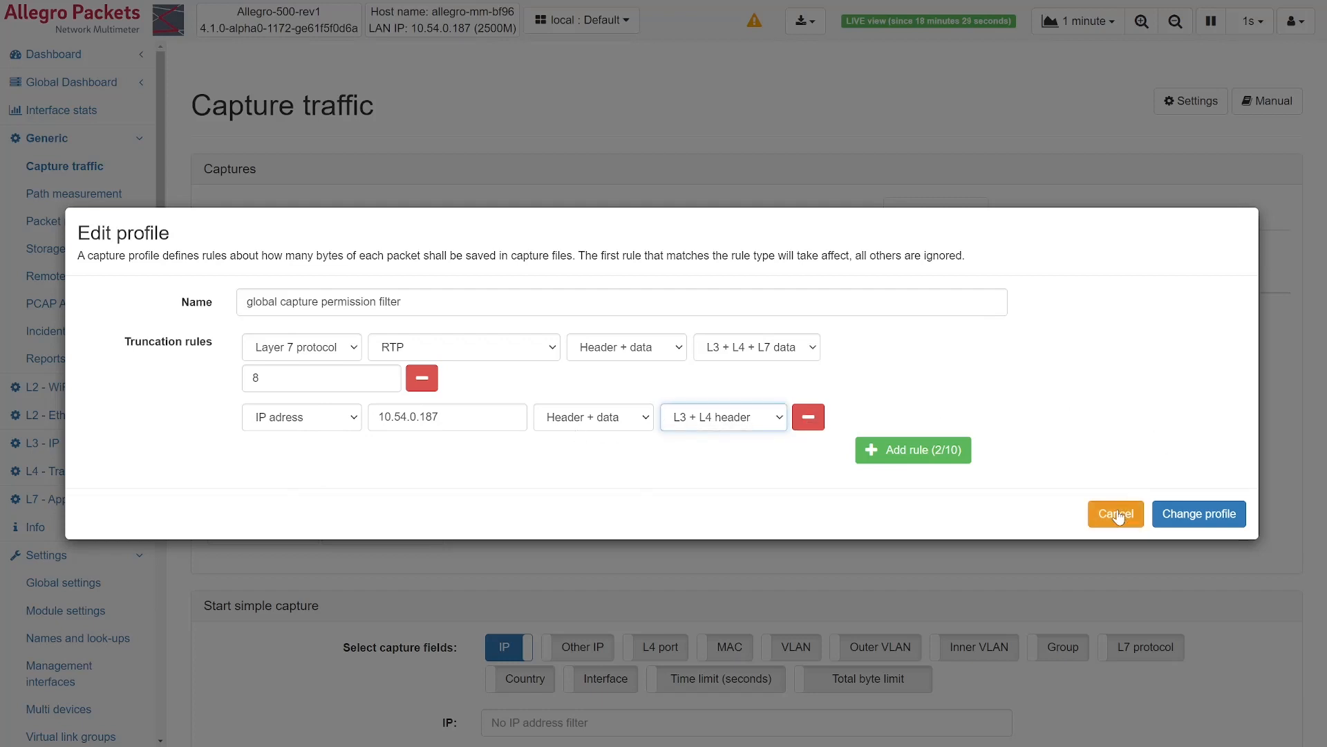
{"action": "left_click", "coordinate": [1115, 514]}
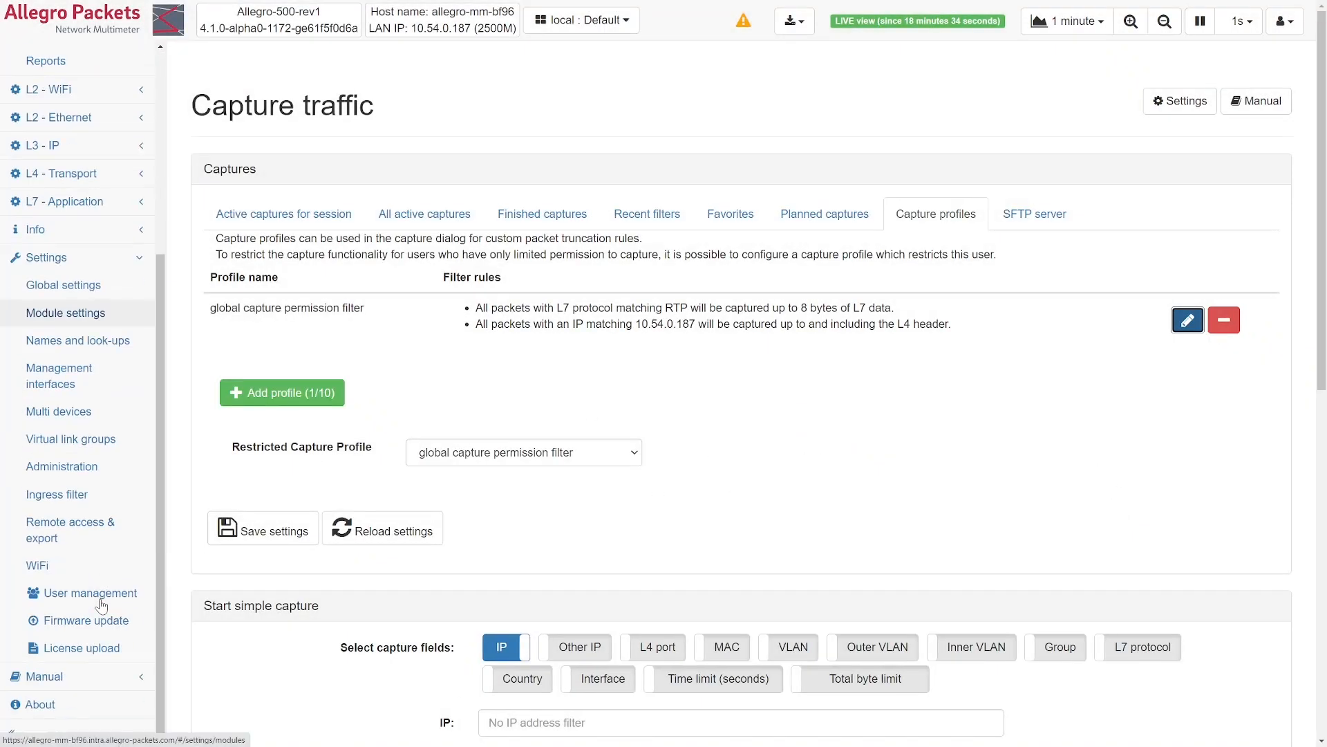
Show the user roles list in User Management and inspect the admin role's permissions, cancelling unchanged.
{"action": "left_click", "coordinate": [92, 593]}
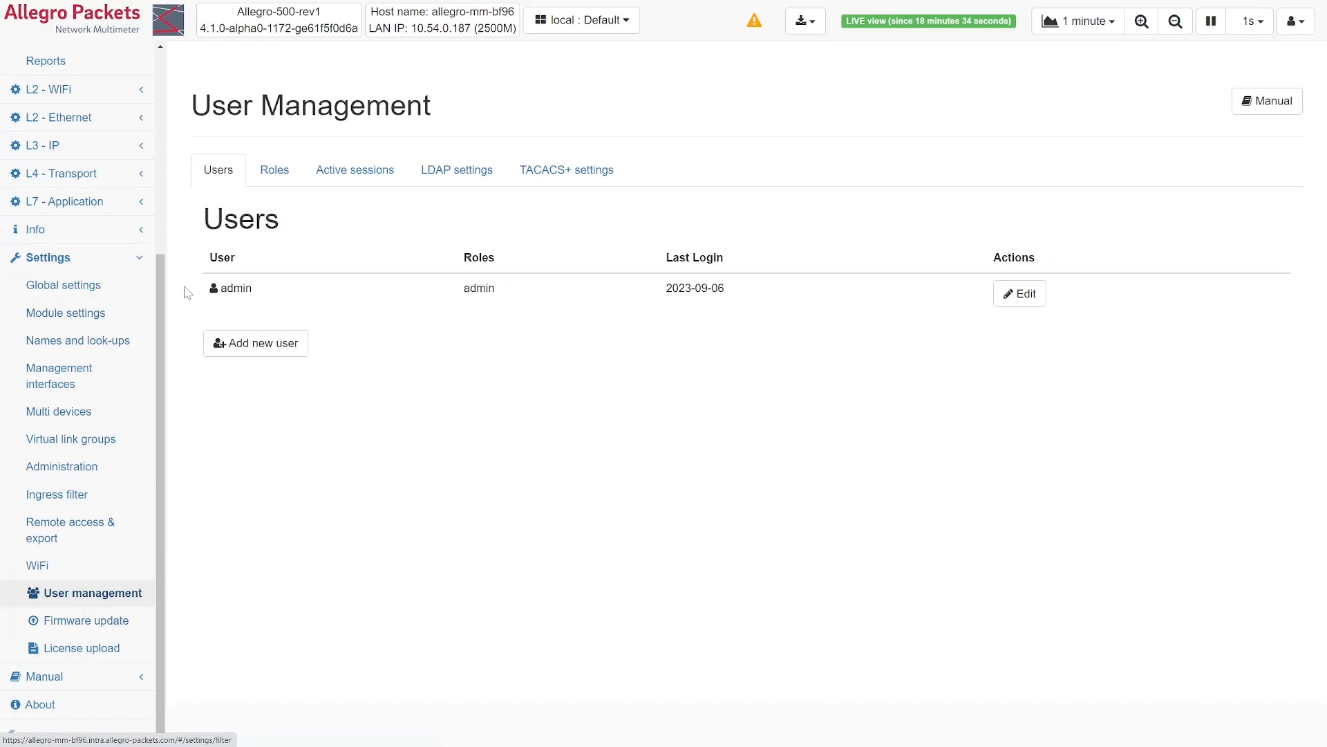
{"action": "left_click", "coordinate": [274, 169]}
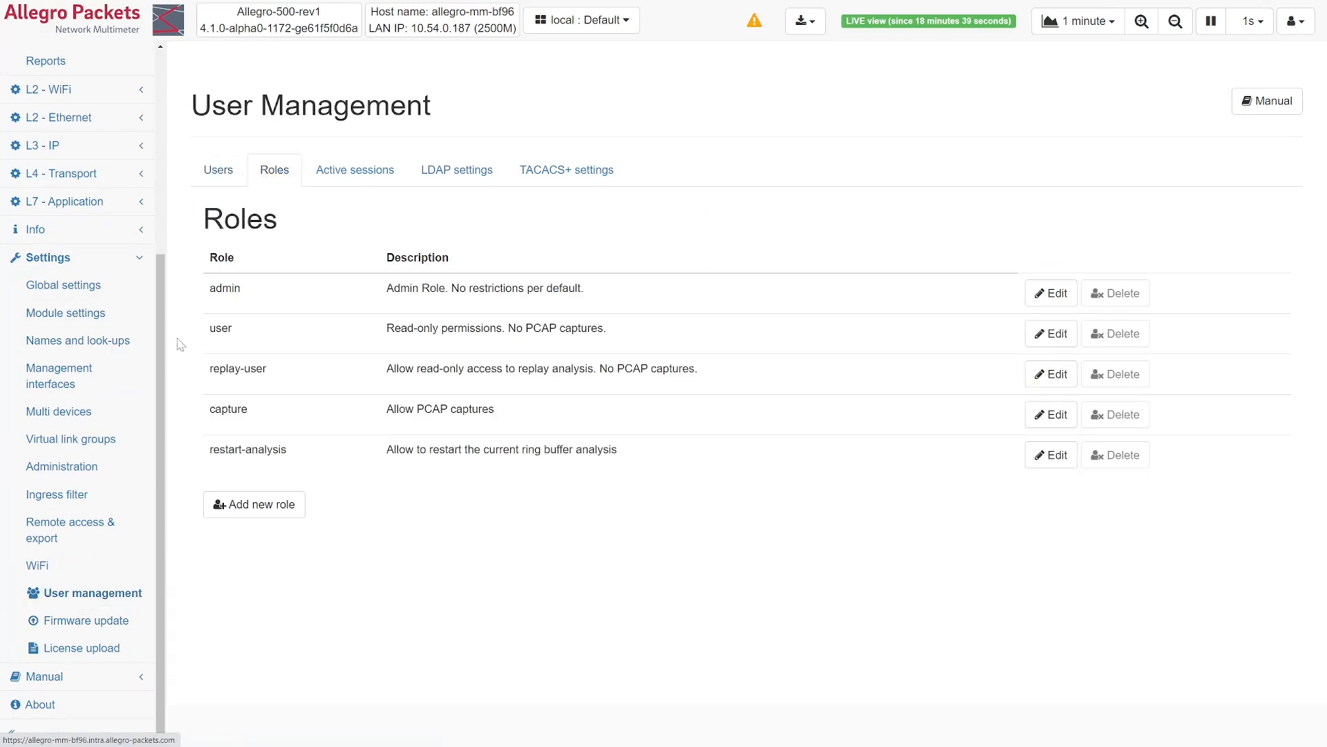
{"action": "left_click", "coordinate": [1051, 293]}
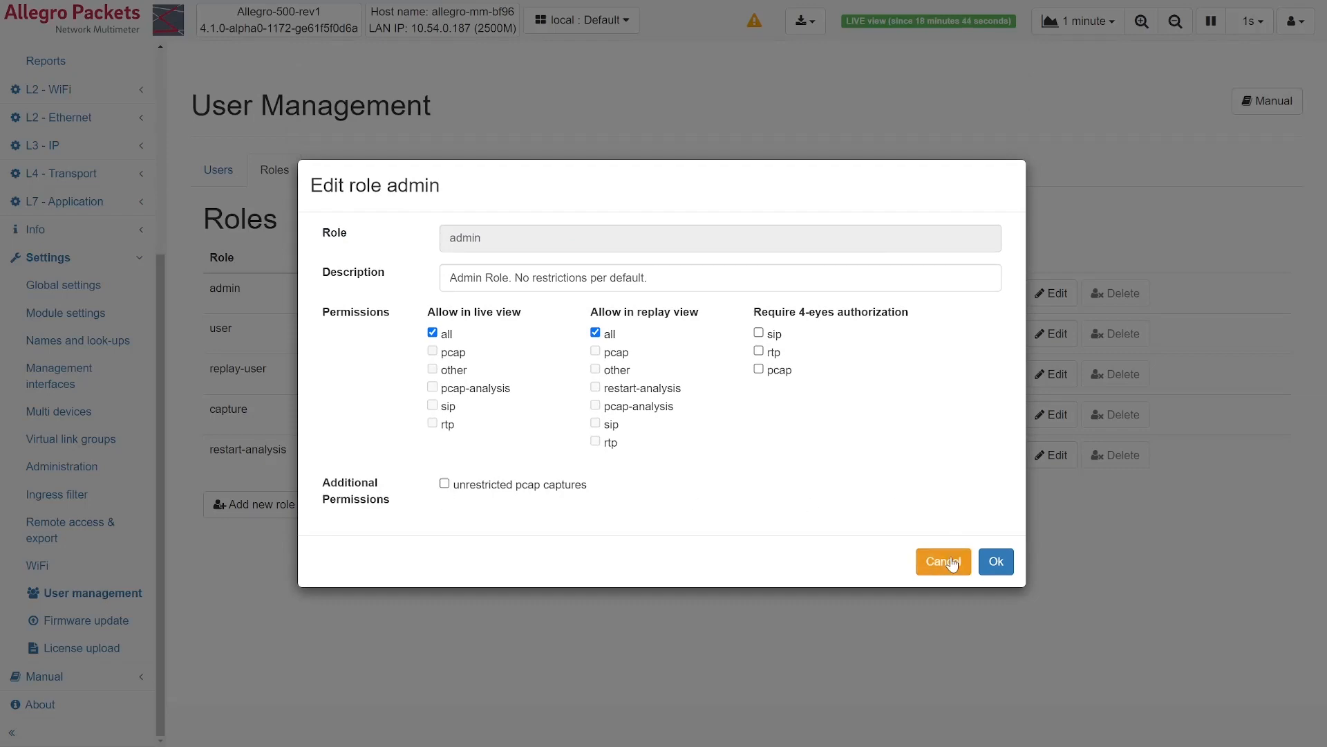
{"action": "left_click", "coordinate": [944, 561]}
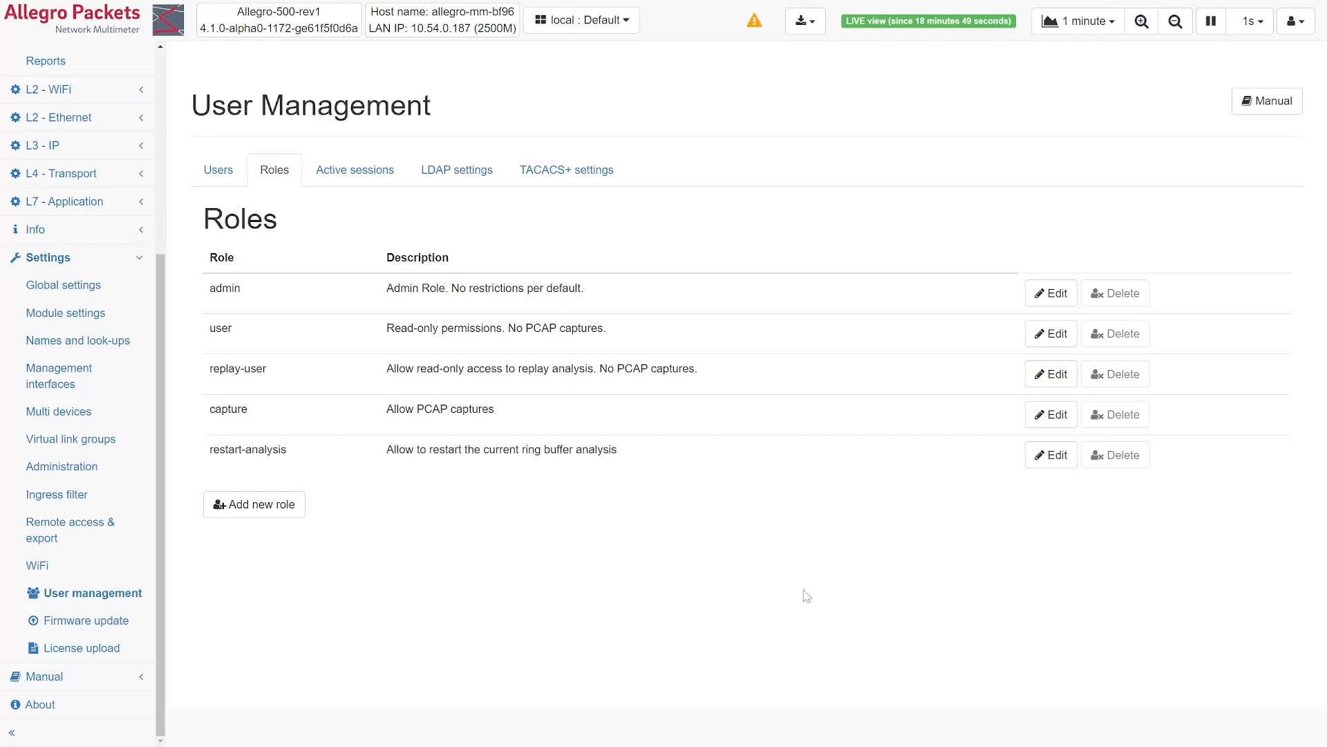
{"action": "mouse_move", "coordinate": [267, 360]}
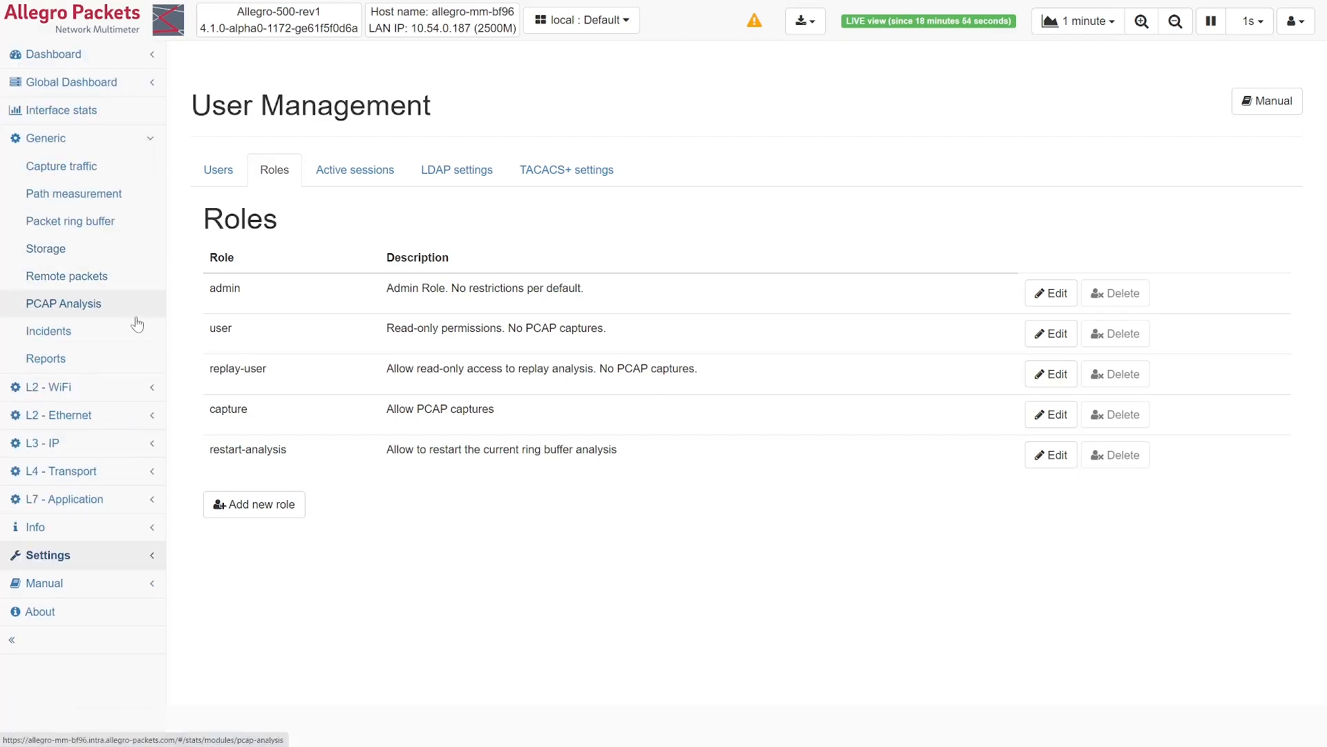
Start a PCAP capture for an IP address from the L3 IP statistics page.
{"action": "left_click", "coordinate": [40, 443]}
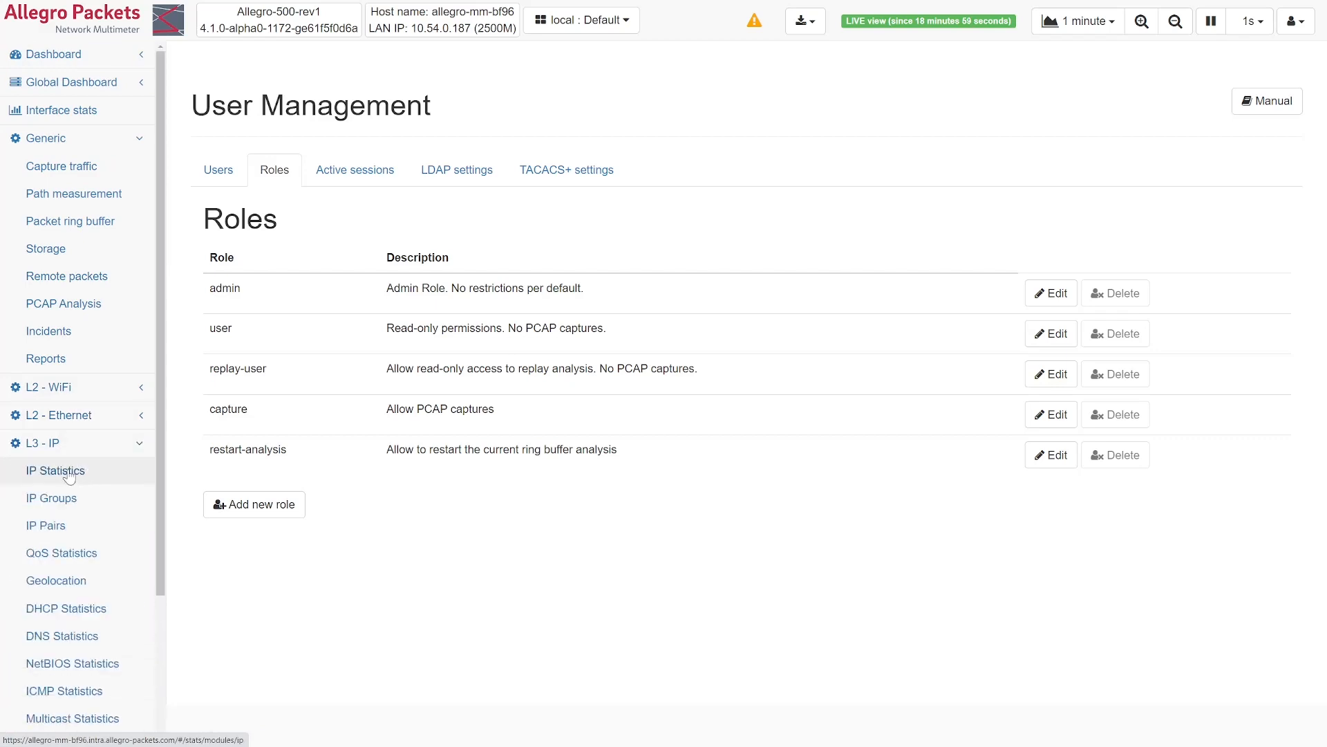
{"action": "left_click", "coordinate": [55, 470]}
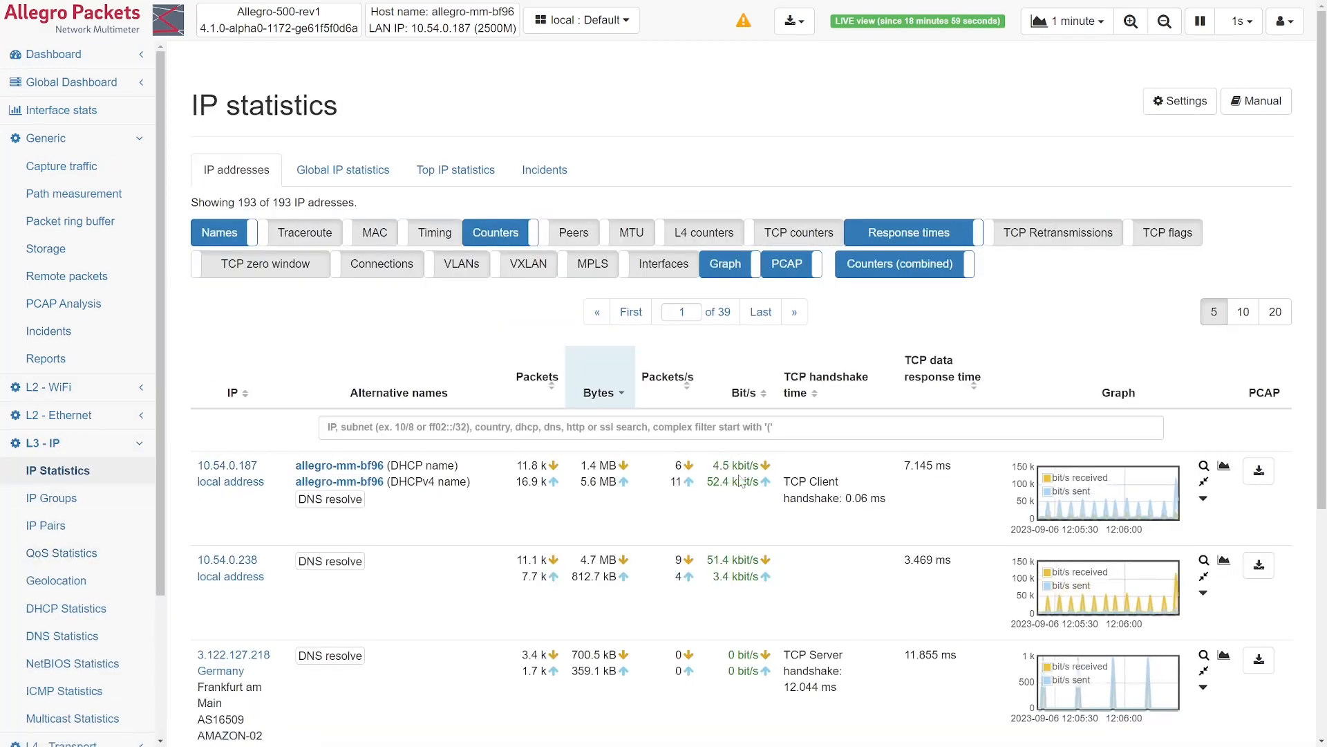
{"action": "left_click", "coordinate": [1258, 470]}
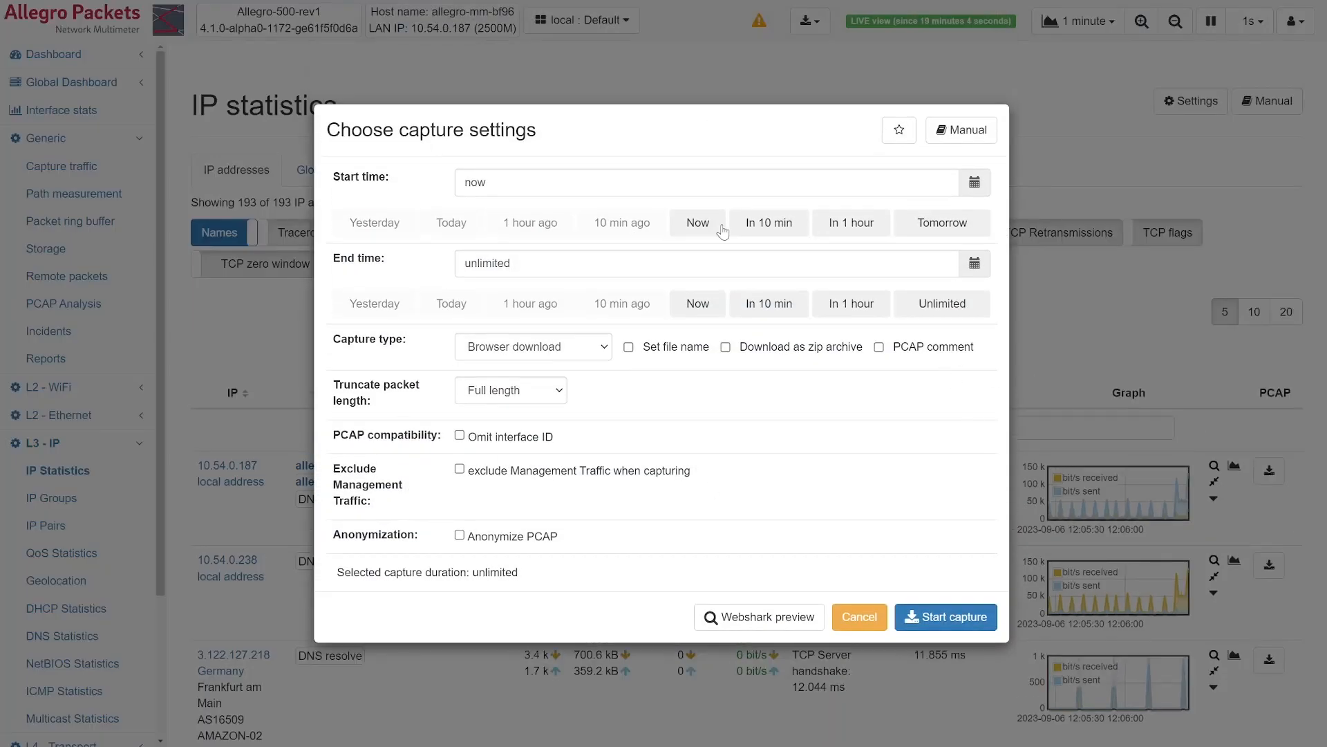
Stop the capture and view it in the Webshark preview listing 133 TCP frames.
{"action": "left_click", "coordinate": [759, 617]}
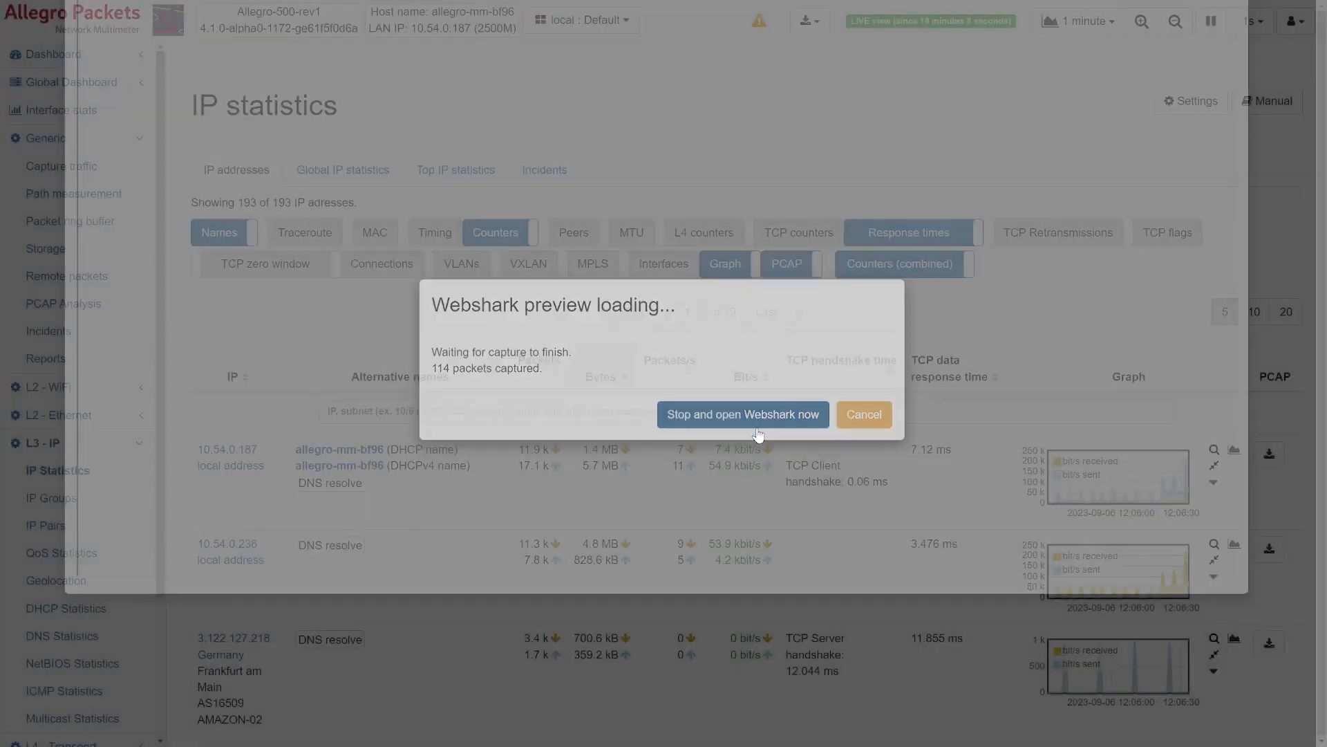
{"action": "left_click", "coordinate": [743, 414]}
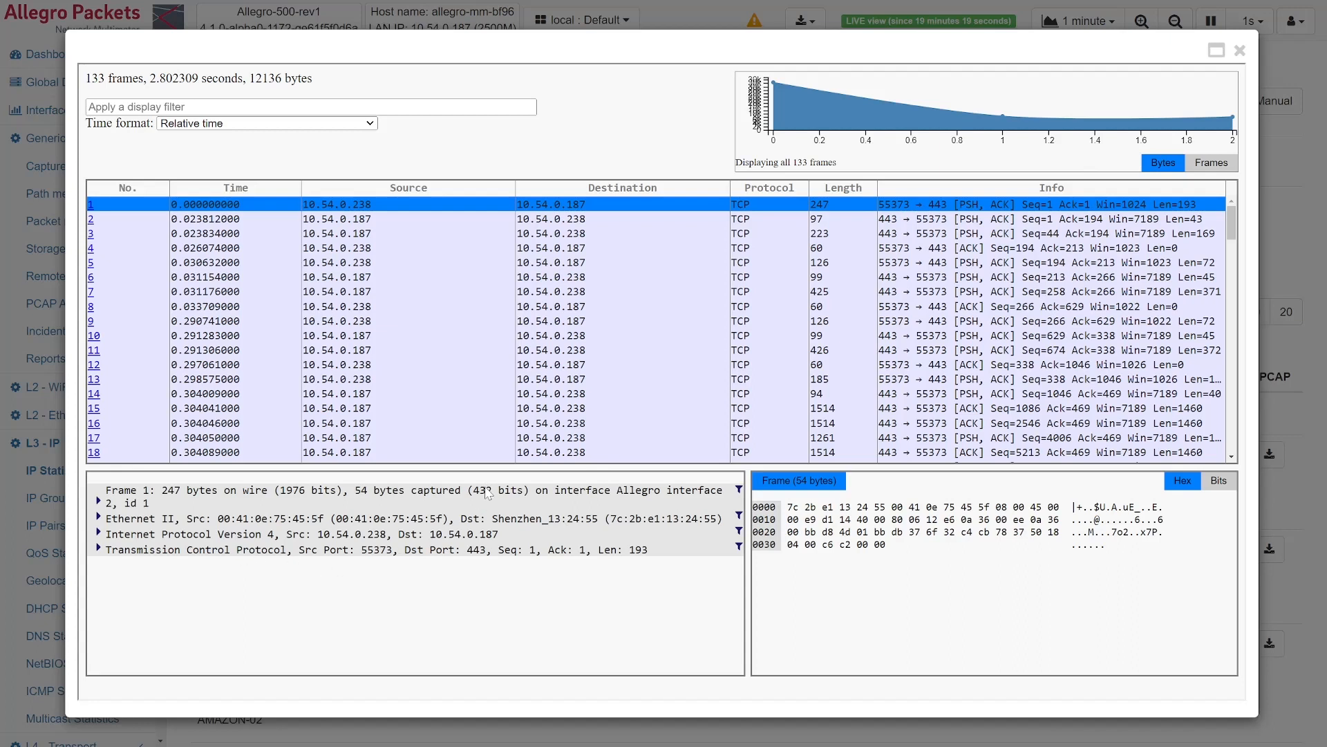
Inspect frame 1's 54-byte captured length, then close the Webshark preview.
{"action": "left_click", "coordinate": [212, 549]}
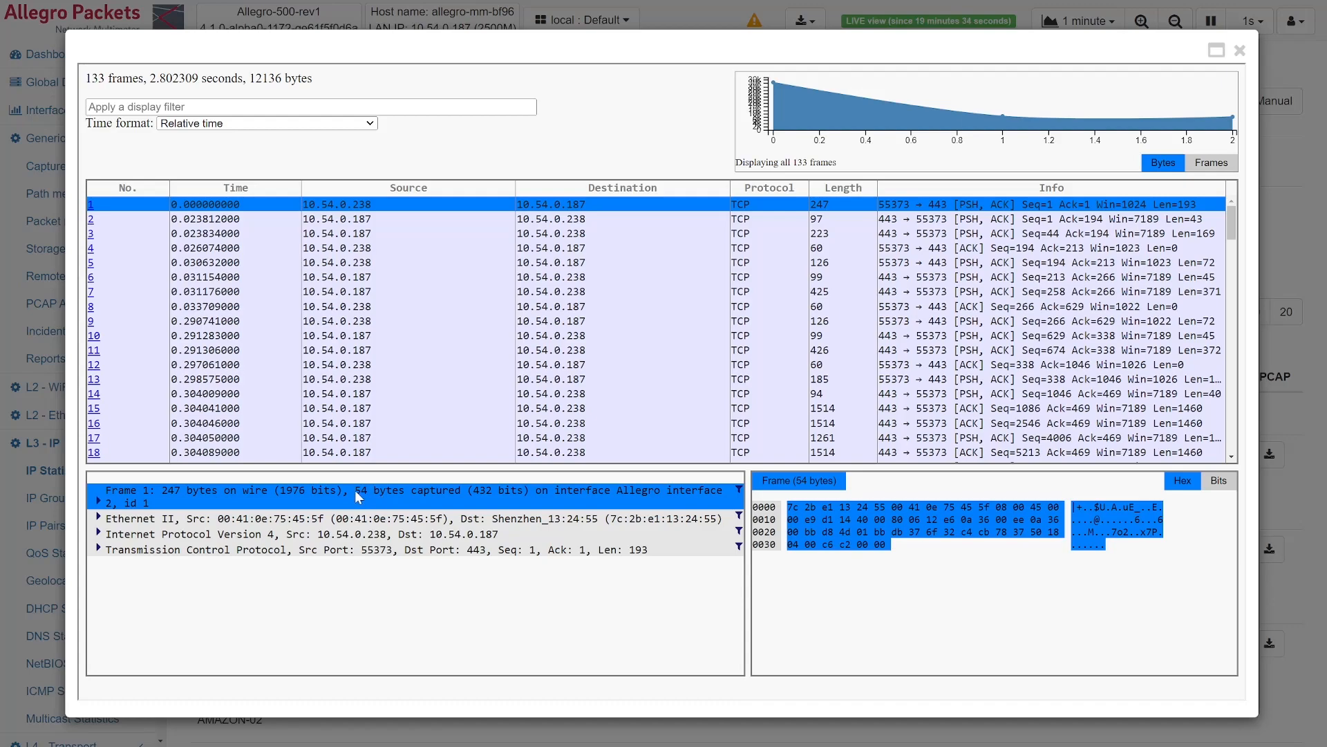
{"action": "left_click", "coordinate": [1237, 51]}
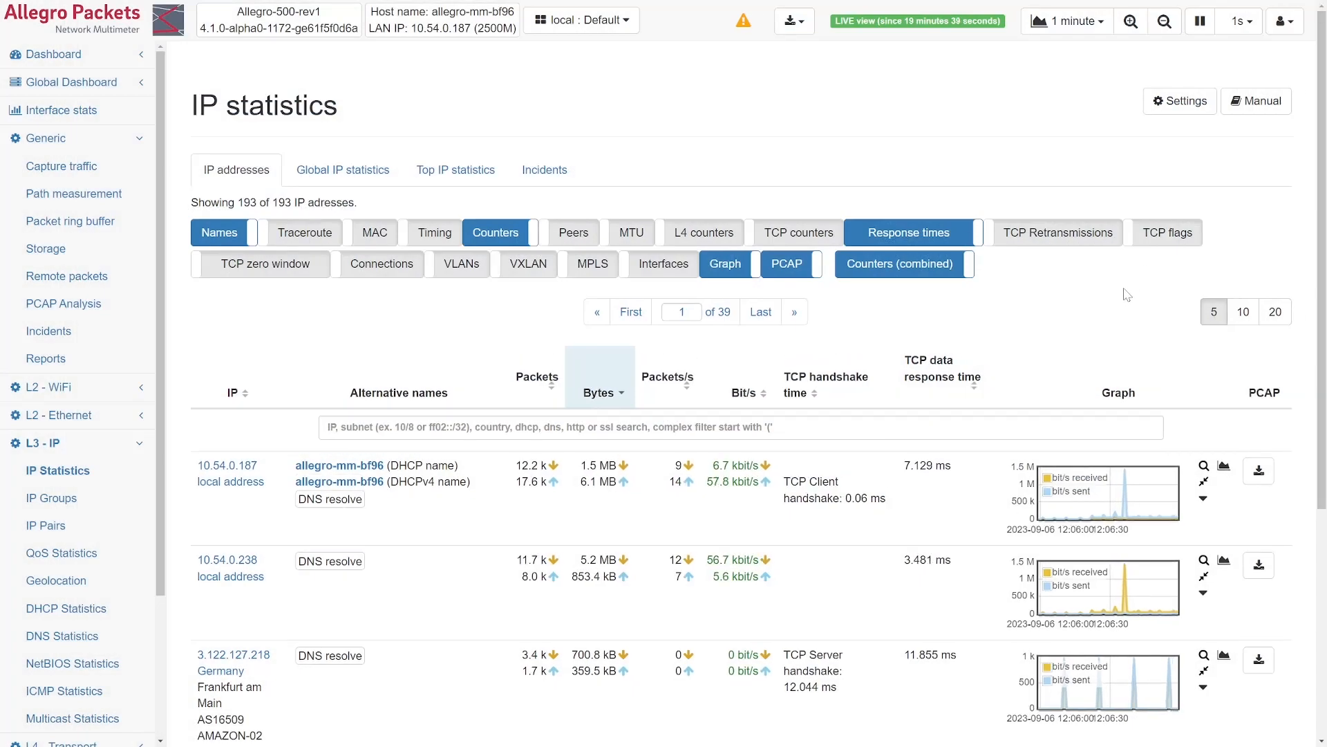